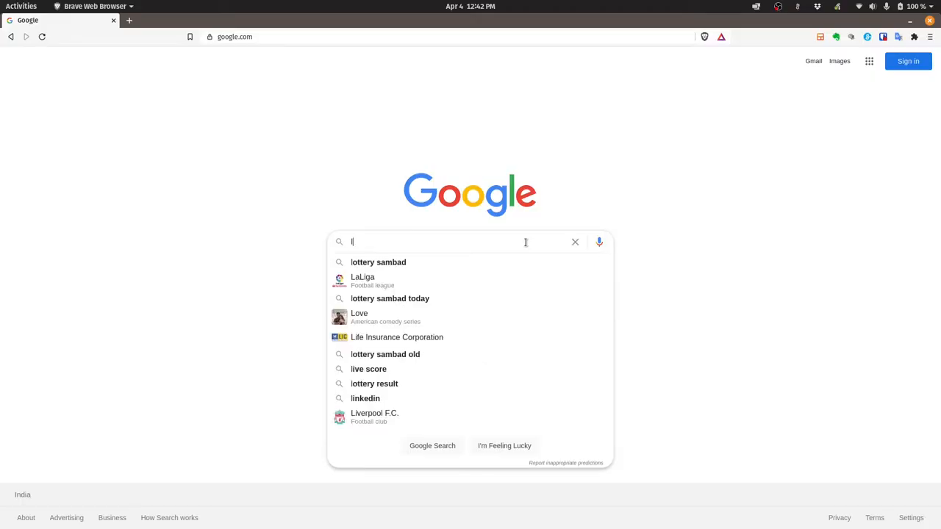
Search Google for 'linux compatible laptops' via the suggestion
type("linux compatible")
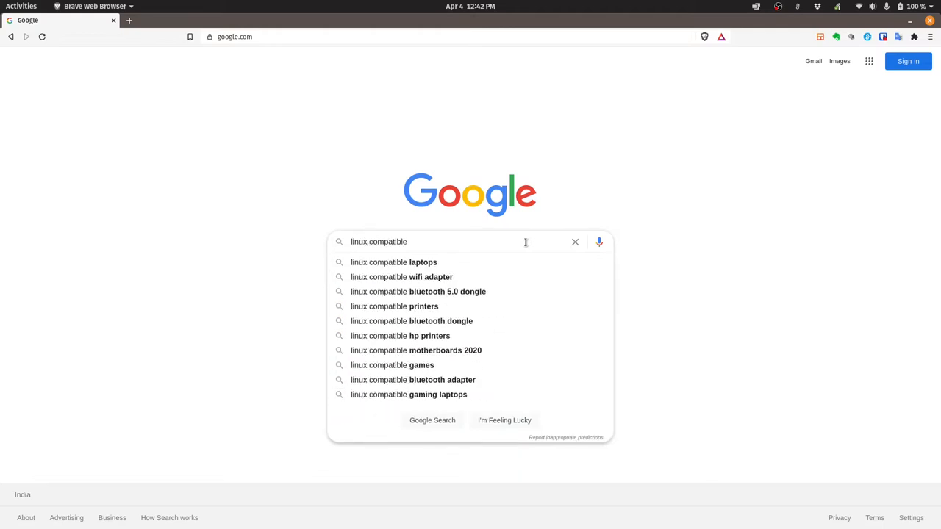
left_click(393, 262)
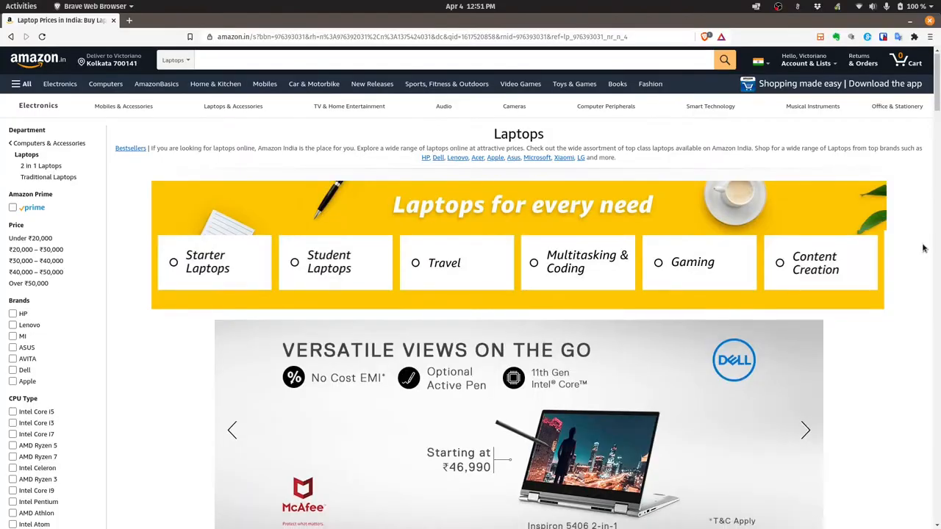
Scroll through the Amazon and Flipkart laptop store listings
scroll("down", 3)
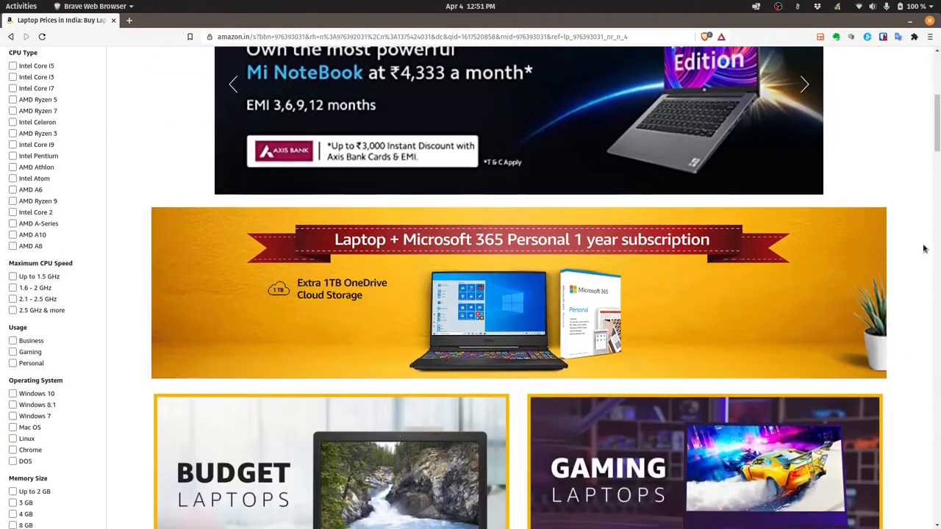
scroll("down", 3)
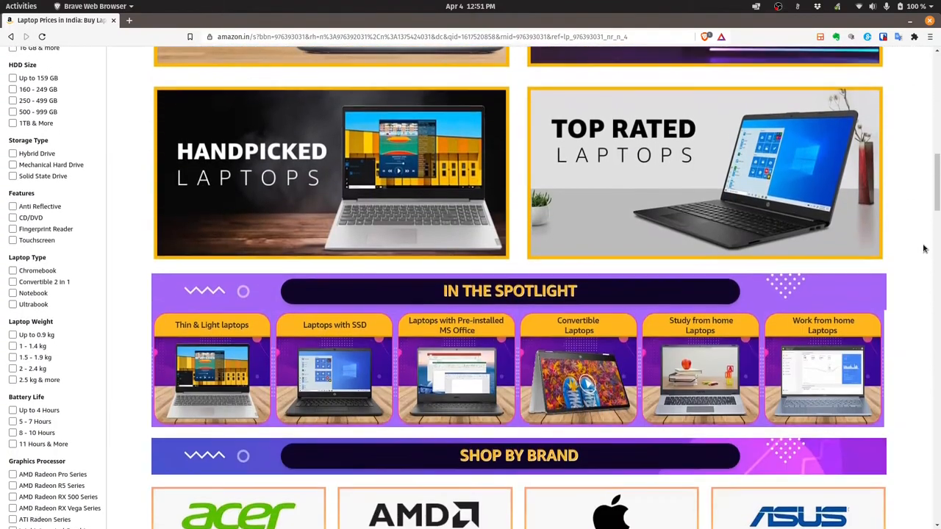
scroll("down", 3)
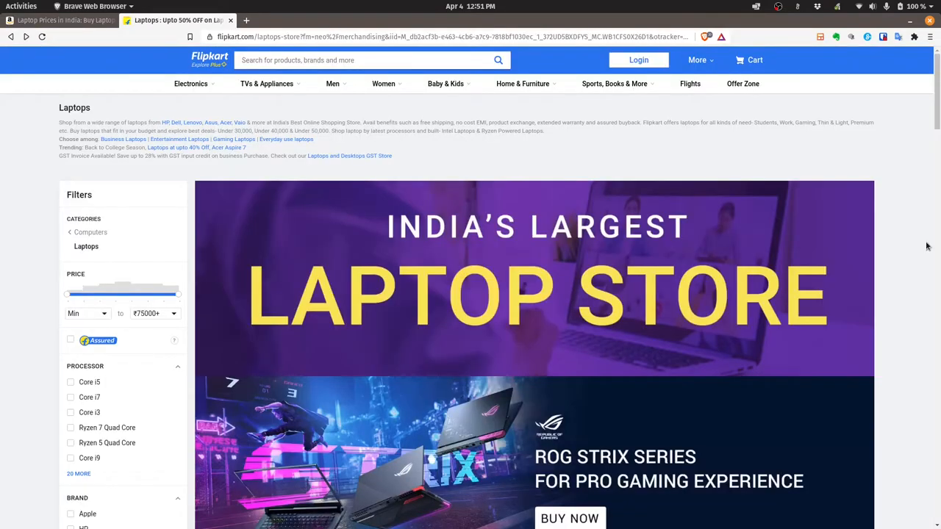
scroll("down", 3)
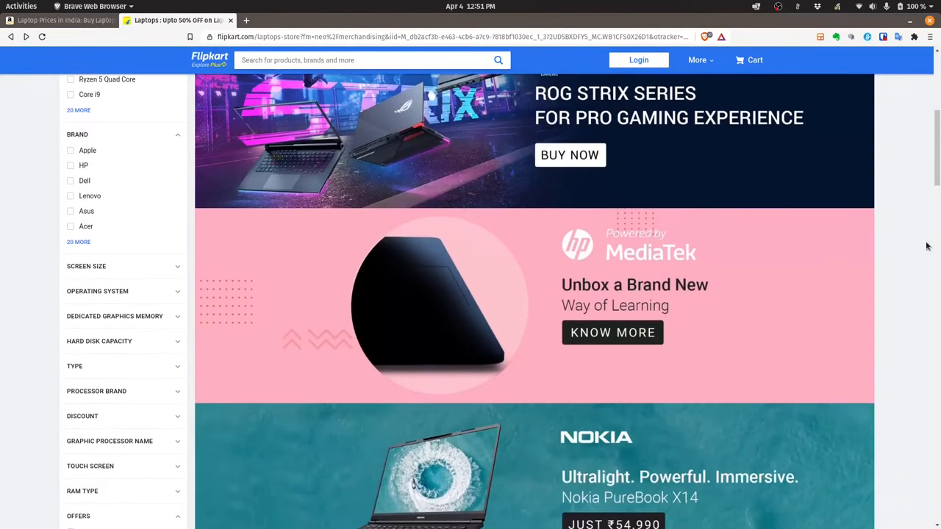
scroll("down", 3)
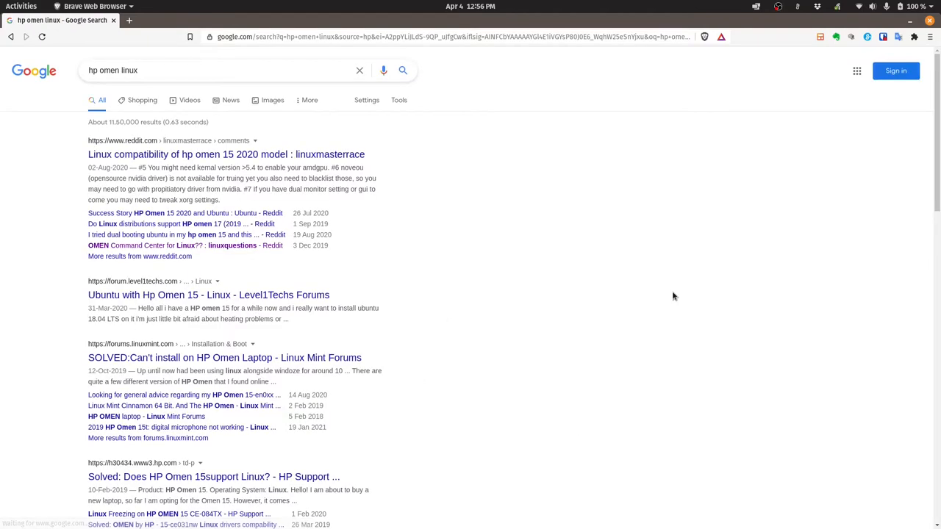
mouse_move(487, 272)
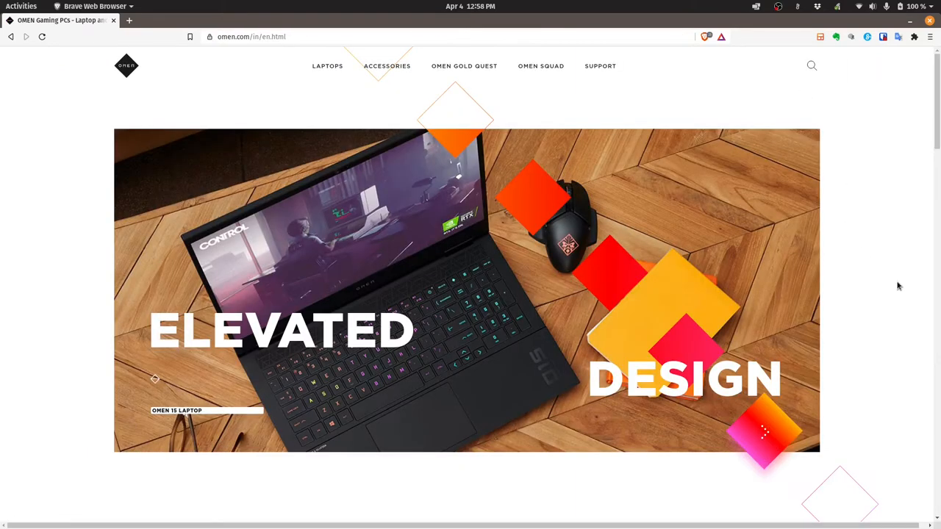
Scroll the OMEN site down to the OMEN 15 Laptop banner
scroll("down", 3)
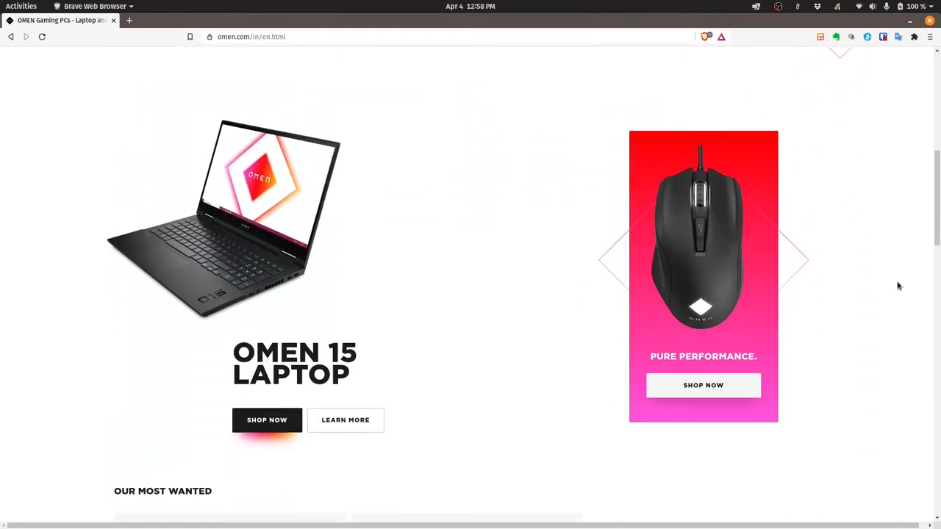
scroll("down", 3)
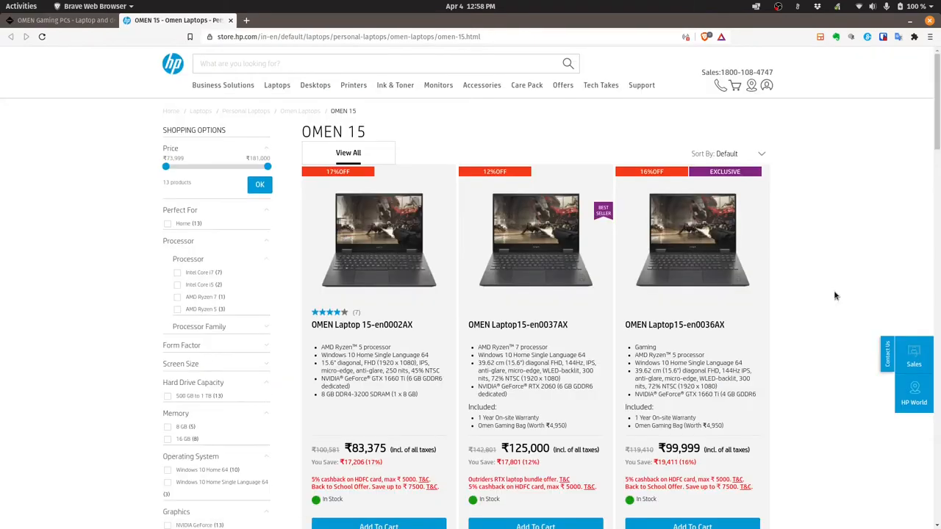
Scroll through the OMEN 15 listings on store.hp.com
scroll("down", 3)
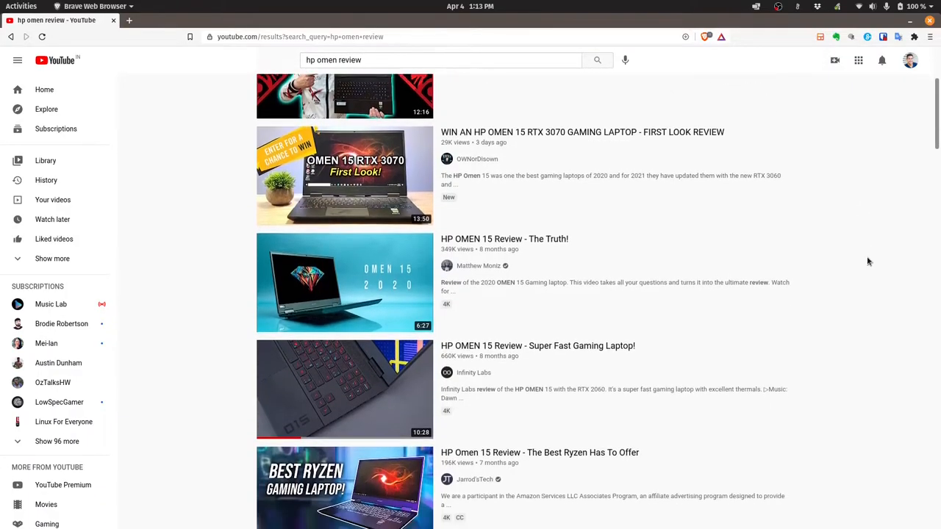
Scroll down the YouTube 'hp omen review' results list
scroll("down", 3)
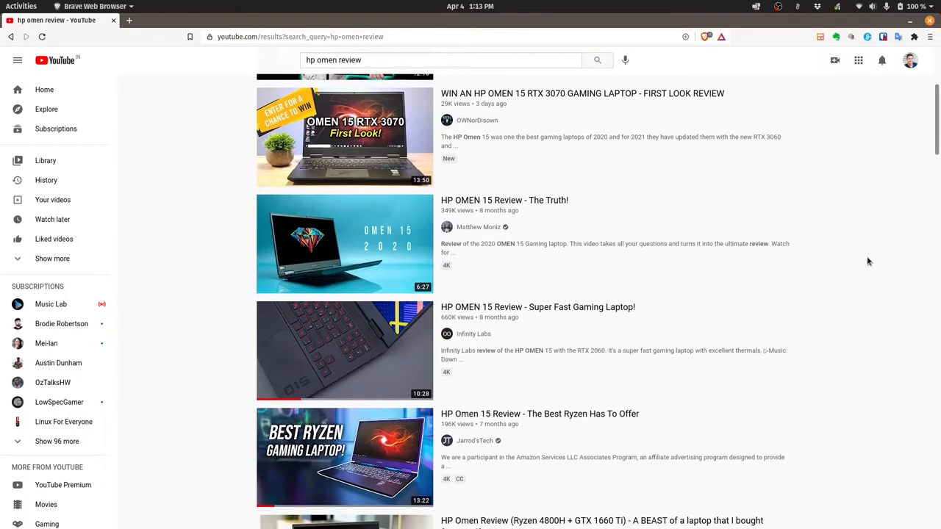
scroll("down", 3)
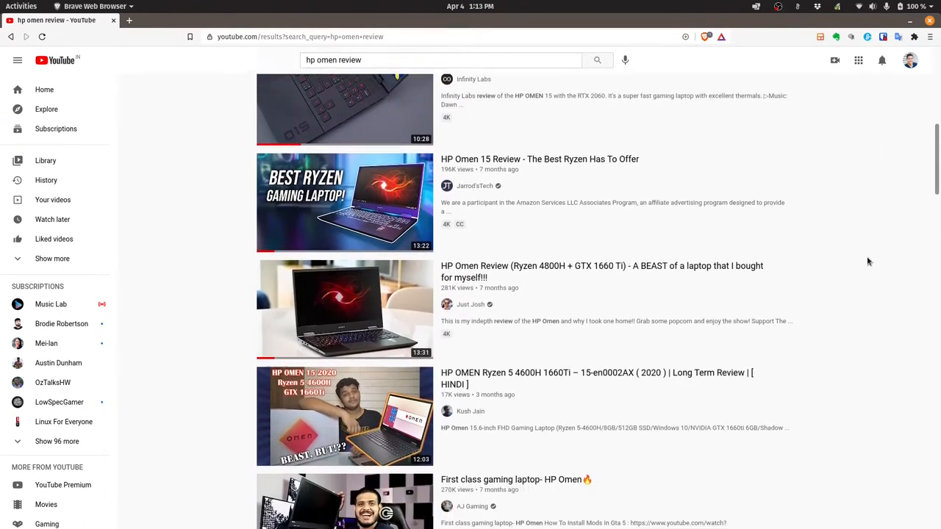
scroll("down", 3)
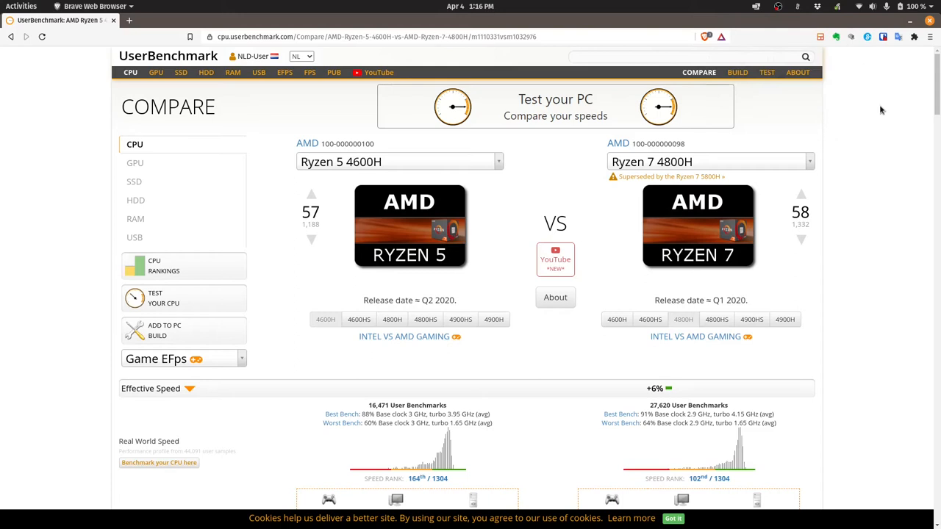
mouse_move(882, 197)
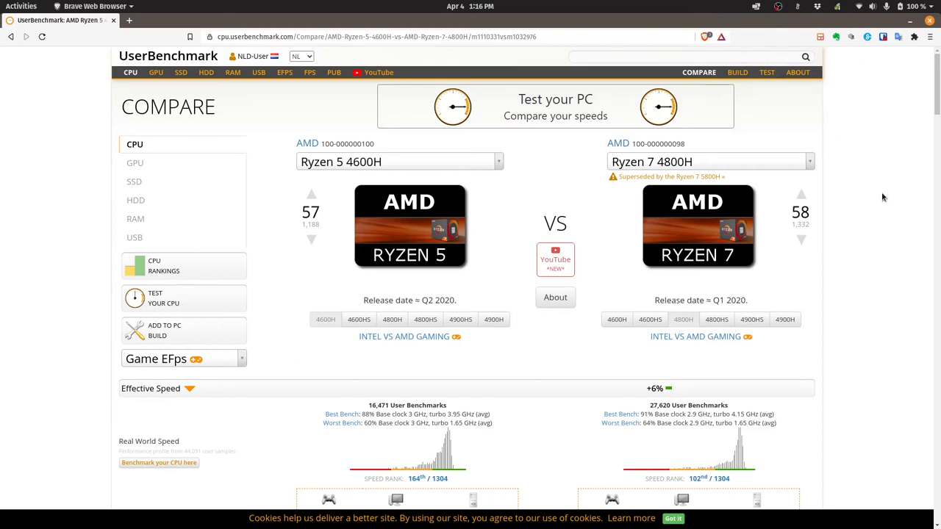
Scroll the Ryzen 5 4600H vs Ryzen 7 4800H comparison to the scores
scroll("down", 3)
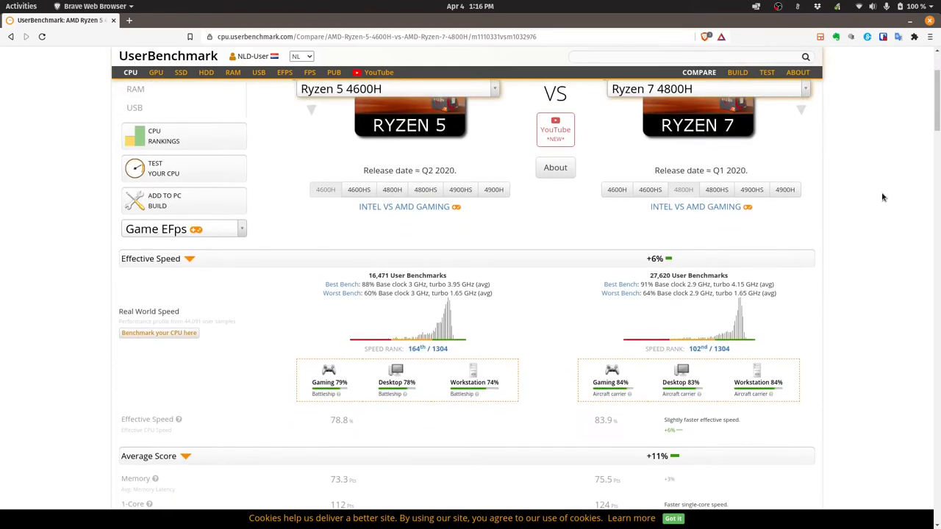
scroll("down", 3)
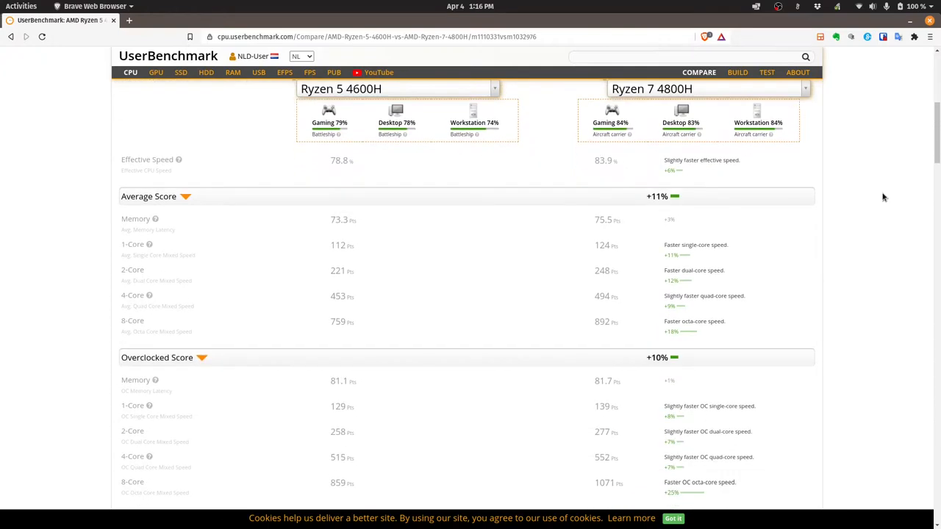
scroll("down", 3)
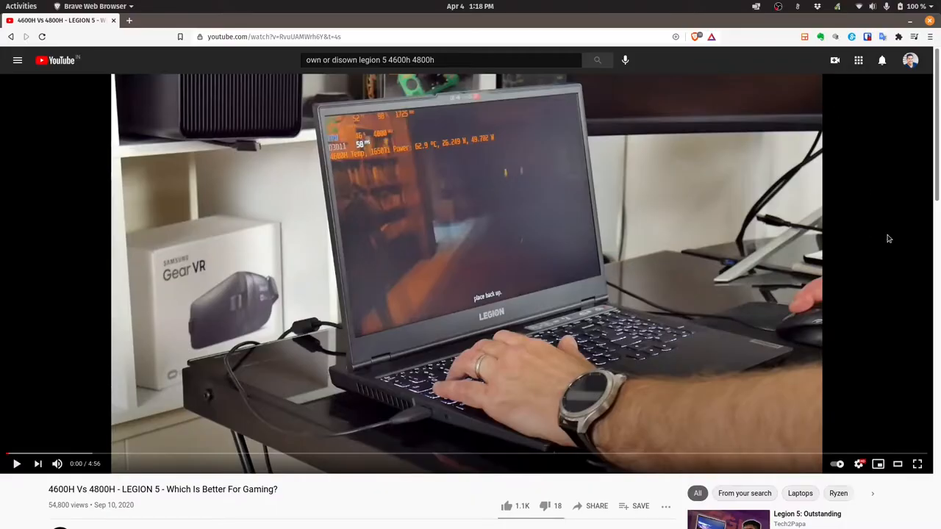
Scroll below the '4600H Vs 4800H - LEGION 5' player to its description
scroll("down", 3)
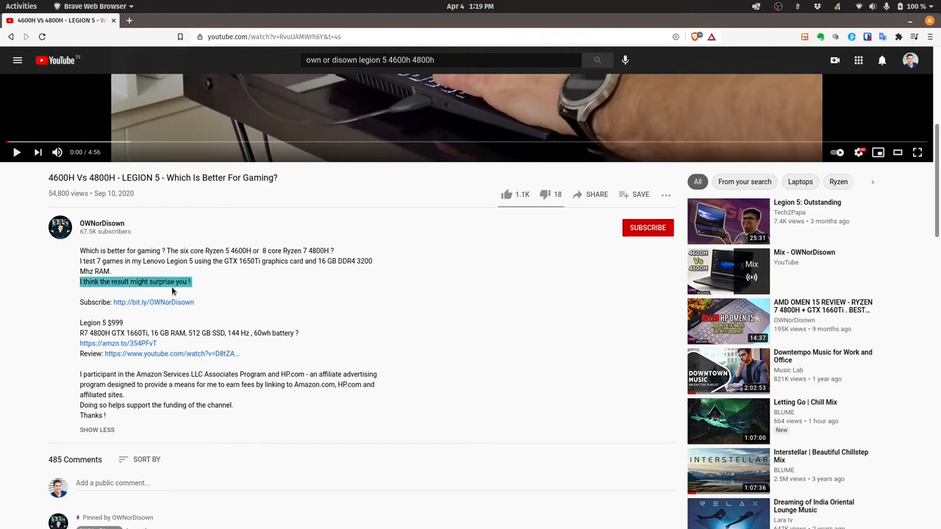
mouse_move(485, 329)
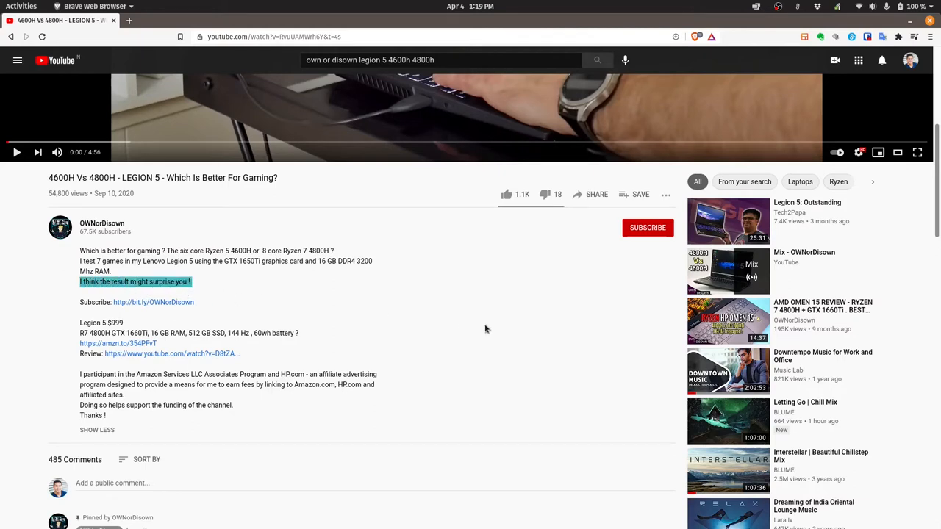